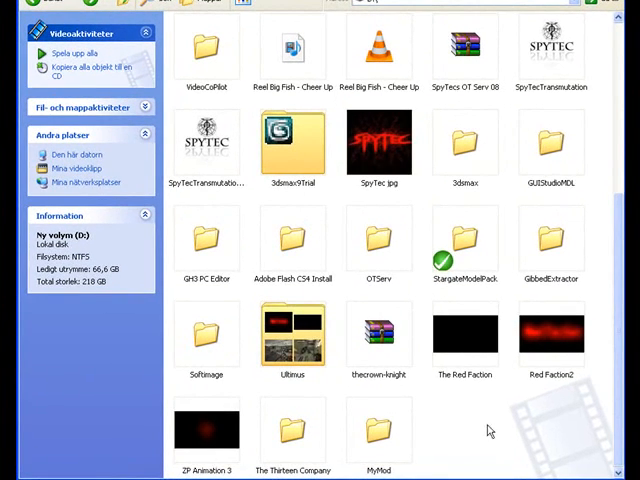
# Right-click empty space in D: to create a text document named 'This is a Subtitle'
pyautogui.rightClick(190, 82)
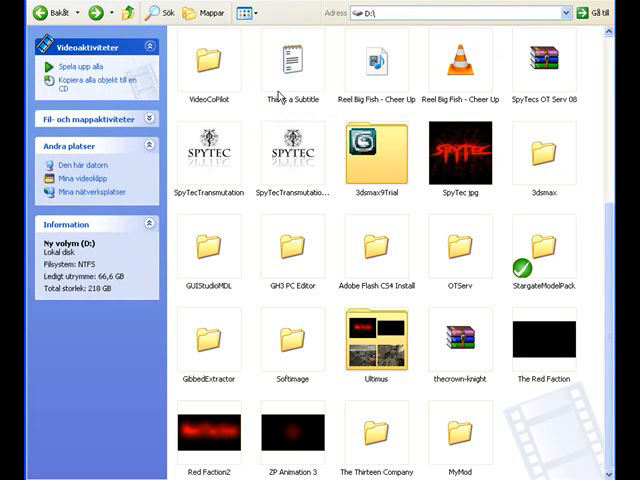
# Open 'This is a Subtitle' in WordPad and save a copy as 'This is a Subtitle.srv'
pyautogui.doubleClick(291, 62)
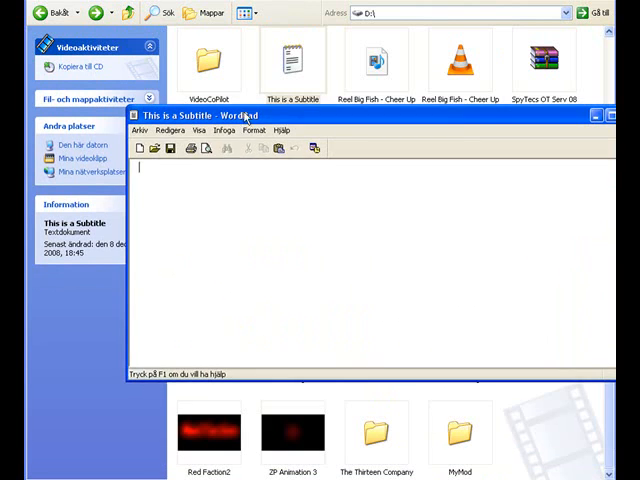
pyautogui.click(148, 130)
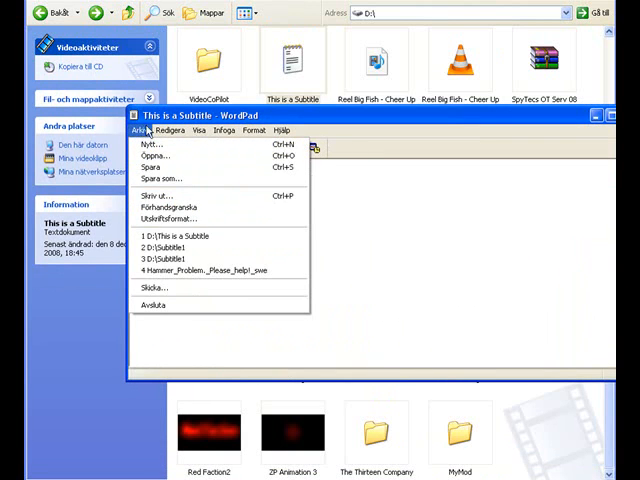
pyautogui.click(204, 130)
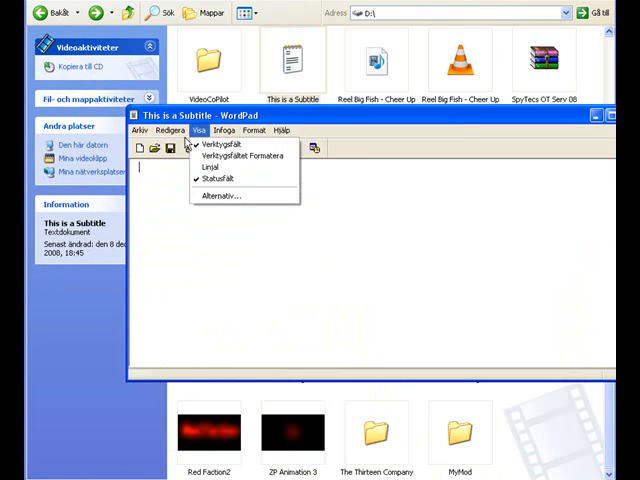
pyautogui.click(151, 149)
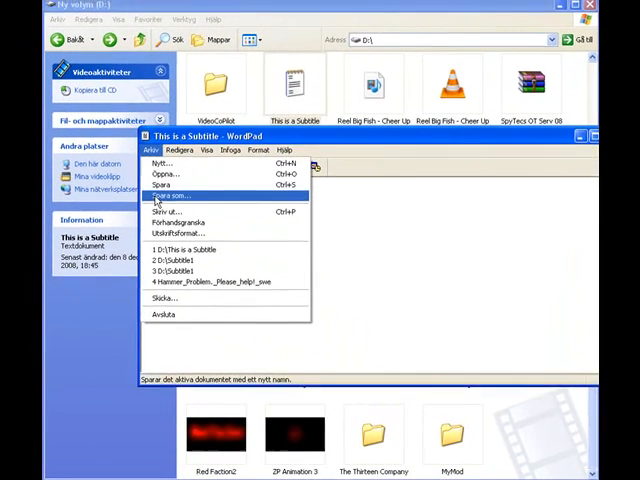
pyautogui.click(170, 196)
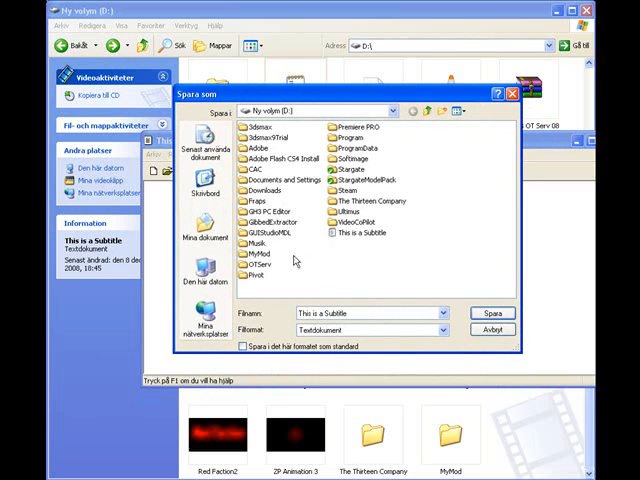
pyautogui.click(370, 312)
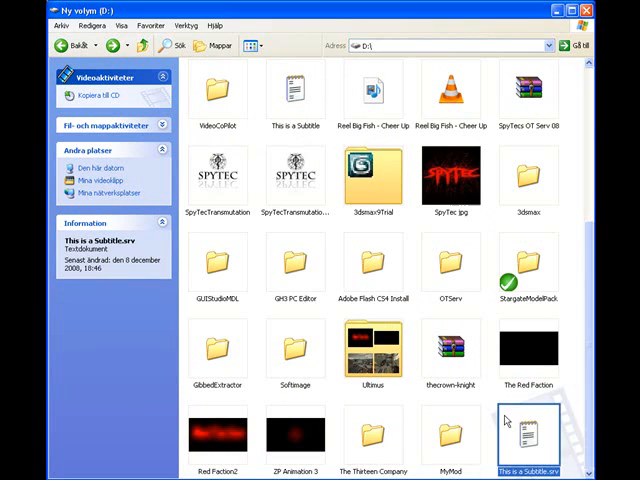
# Reopen the document in WordPad and save it as 'This is a Subtitle.srt'
pyautogui.doubleClick(528, 436)
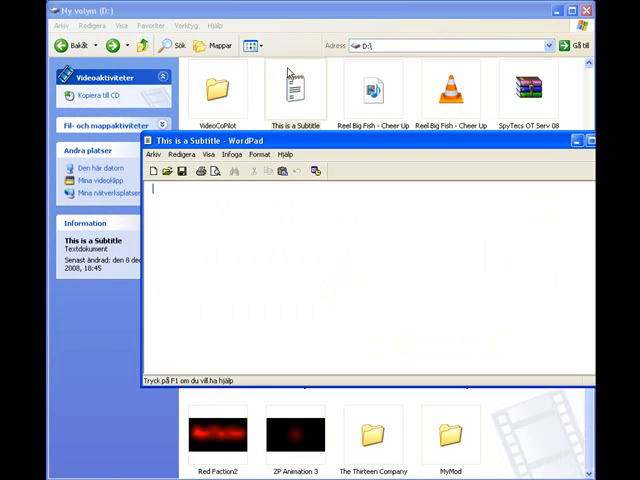
pyautogui.click(156, 154)
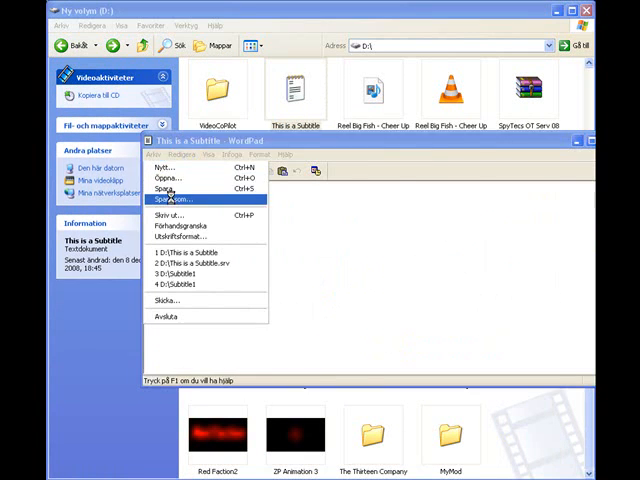
pyautogui.click(170, 199)
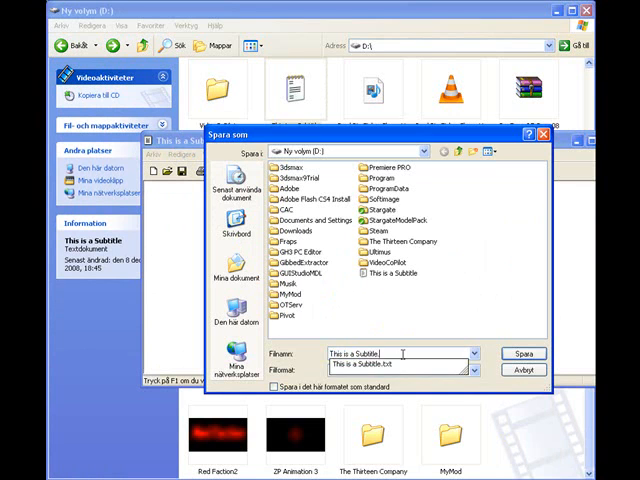
pyautogui.click(523, 353)
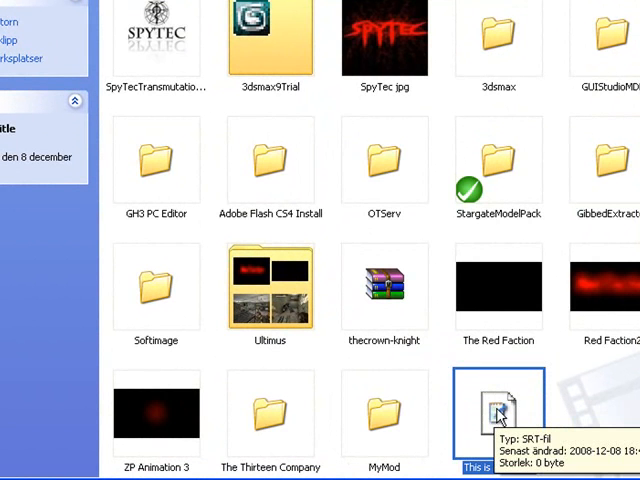
pyautogui.moveTo(513, 425)
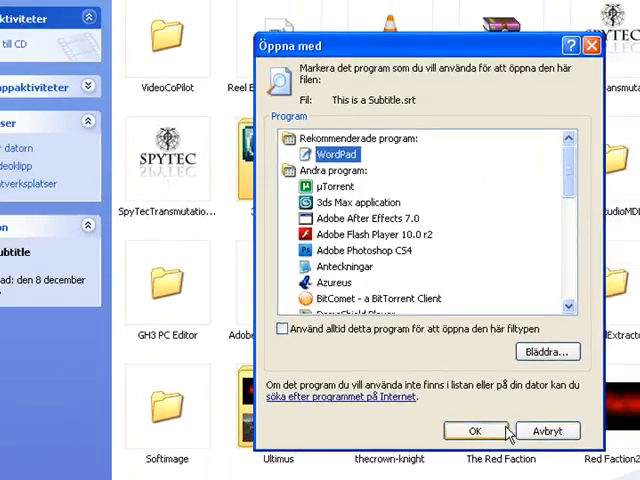
# Choose WordPad in the Open With dialog to open the .srt file
pyautogui.click(477, 431)
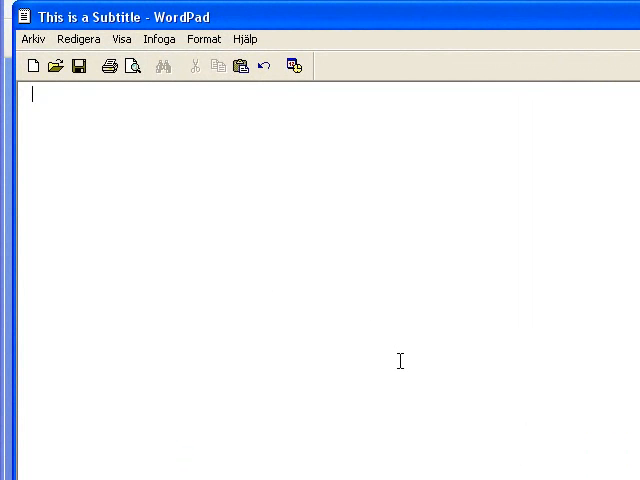
# Type cue number 1 and the timing line 00:00:00,000 --> 00:00:00,000
pyautogui.write('1')
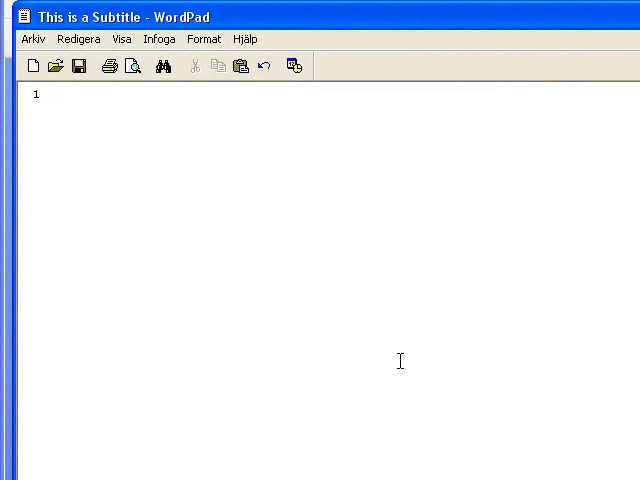
pyautogui.click(40, 95)
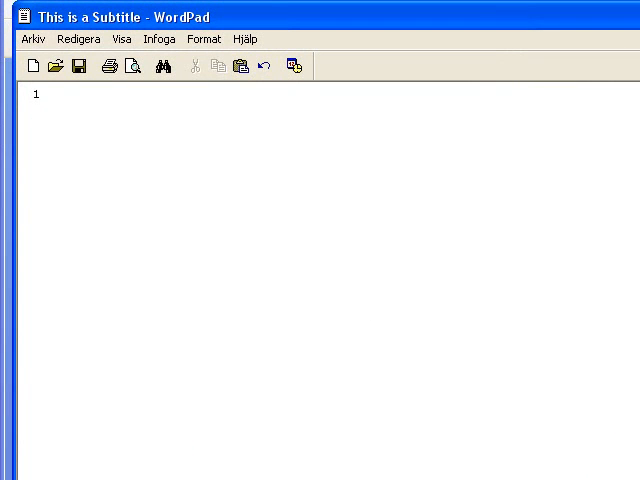
pyautogui.write('00;')
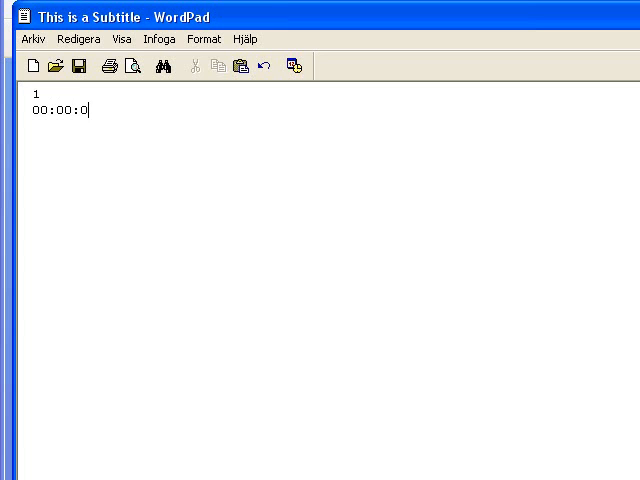
pyautogui.write('0,000')
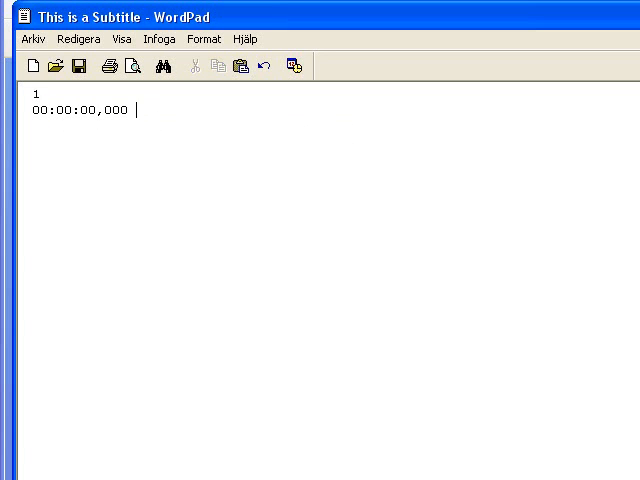
pyautogui.write('-->')
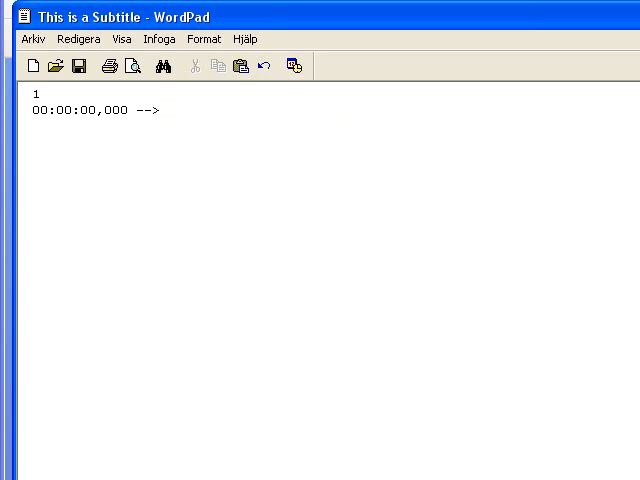
pyautogui.write('00:00')
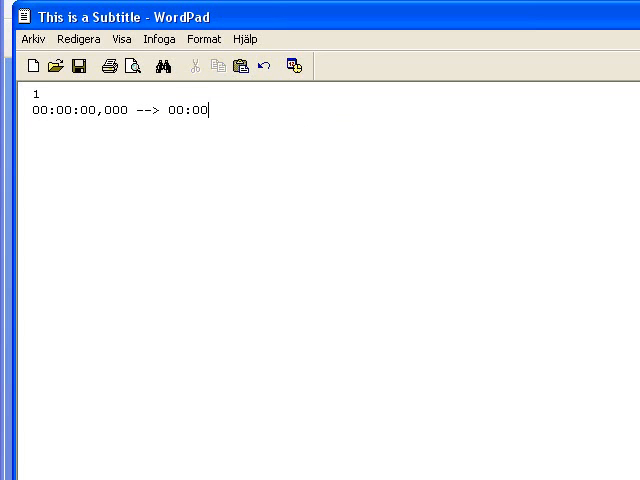
pyautogui.write(':00,000')
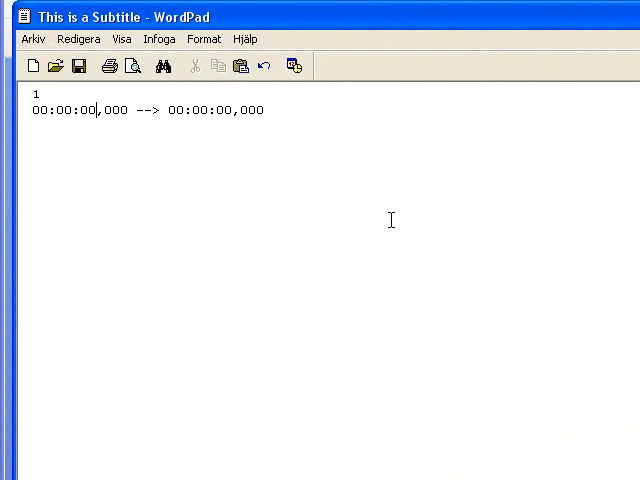
# Set cue 1's start to 15 seconds, type 'This is Captions and Subtitles', add a blank line
pyautogui.write('15')
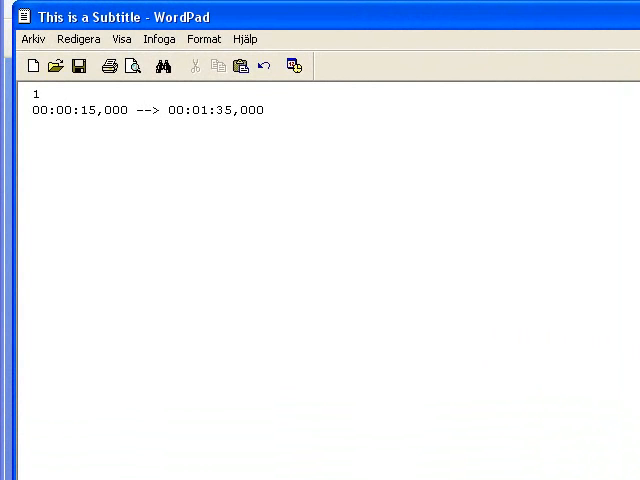
pyautogui.write('T')
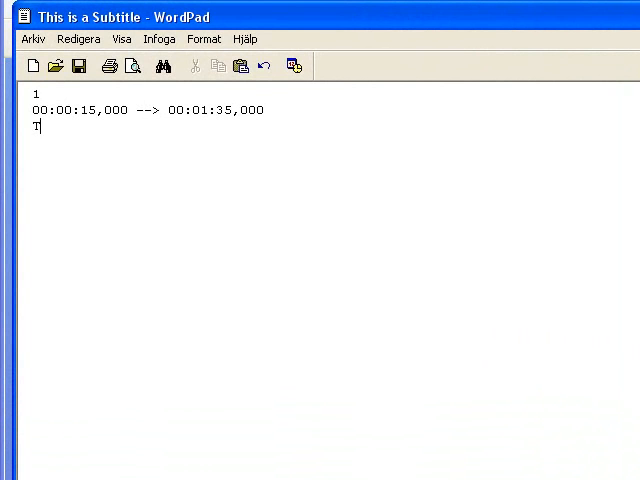
pyautogui.write('his is Captio')
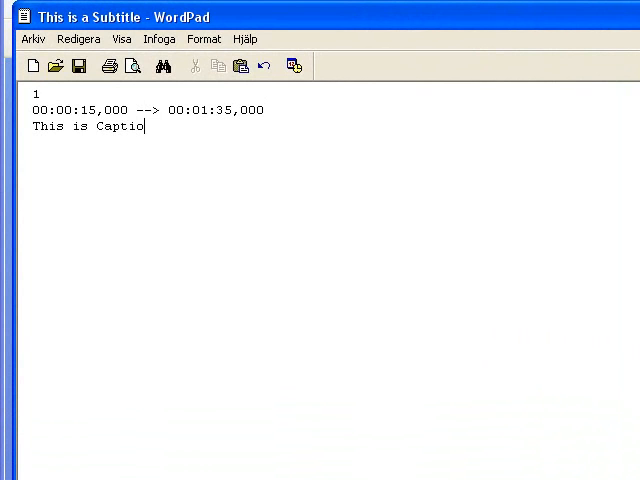
pyautogui.write('ns and Subttiel')
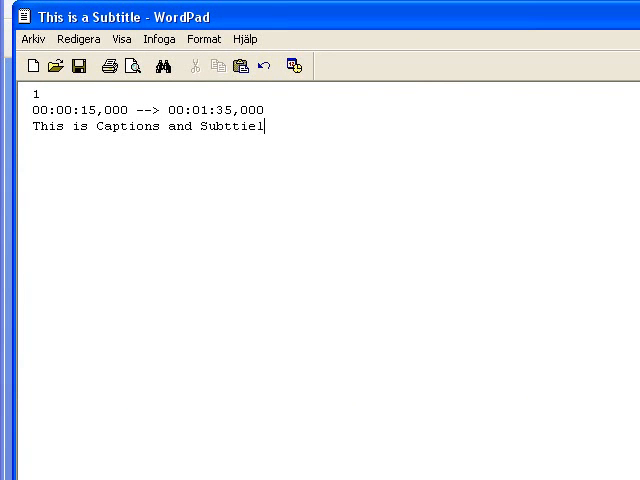
pyautogui.write('Subtitle')
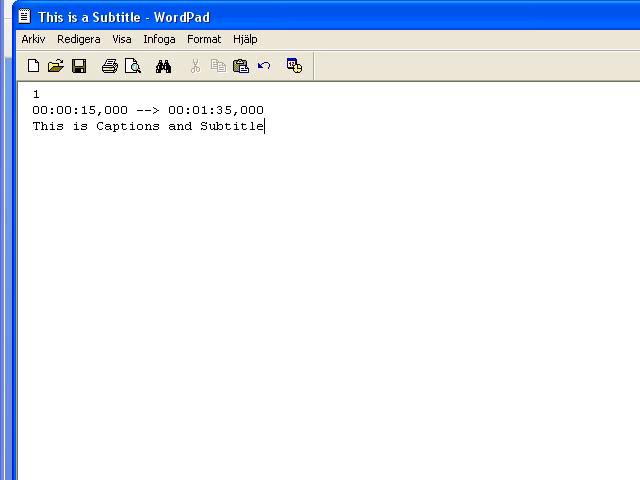
pyautogui.write('s')
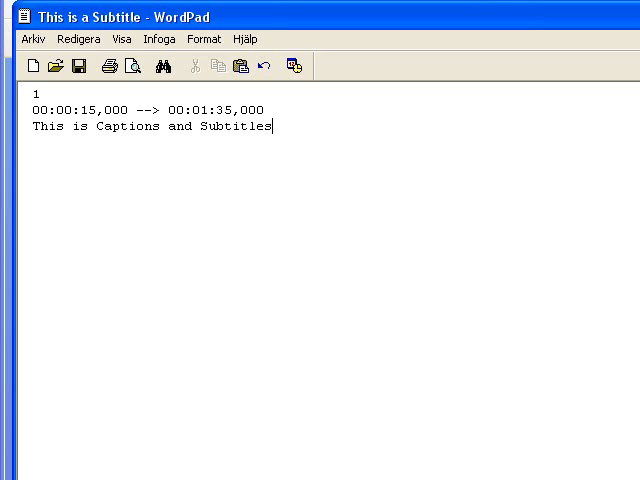
pyautogui.press('Enter')
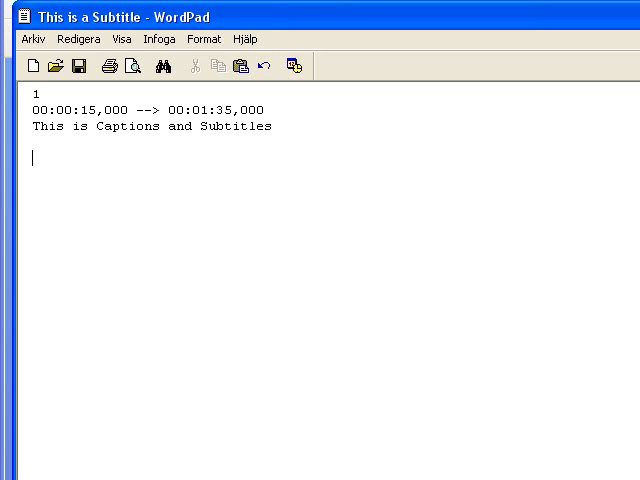
# Add cue 2 timed 00:00:35,000 --> 00:00:50,000 with caption 'This is awesome.'
pyautogui.write('2')
pyautogui.write('00:00:00')
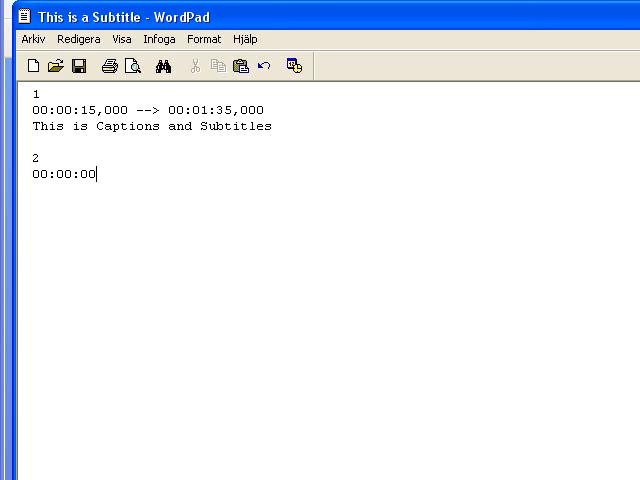
pyautogui.write(',000 --> 00')
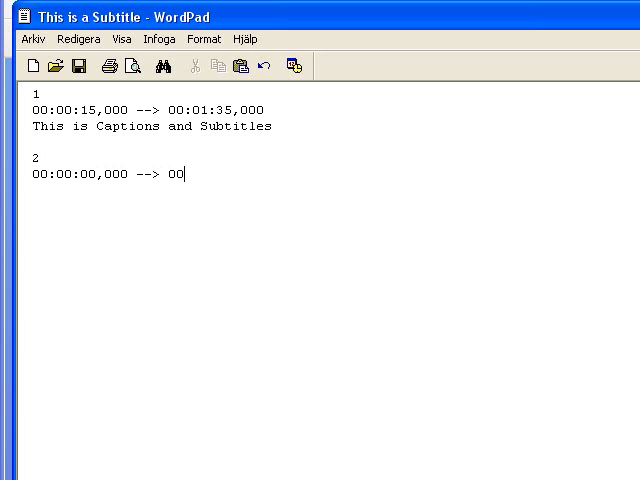
pyautogui.write(':00:00,000')
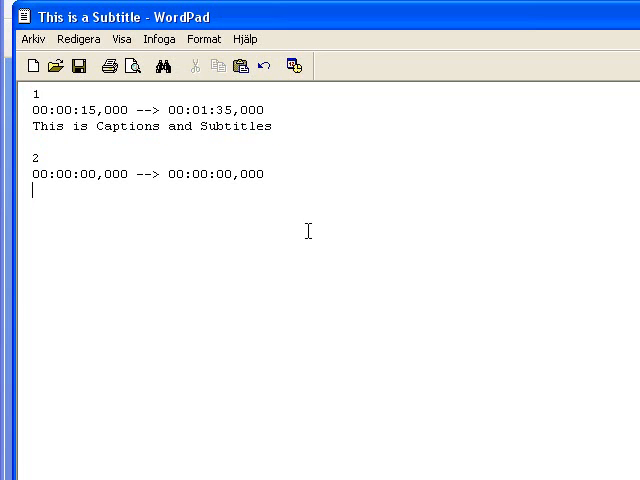
pyautogui.moveTo(183, 188)
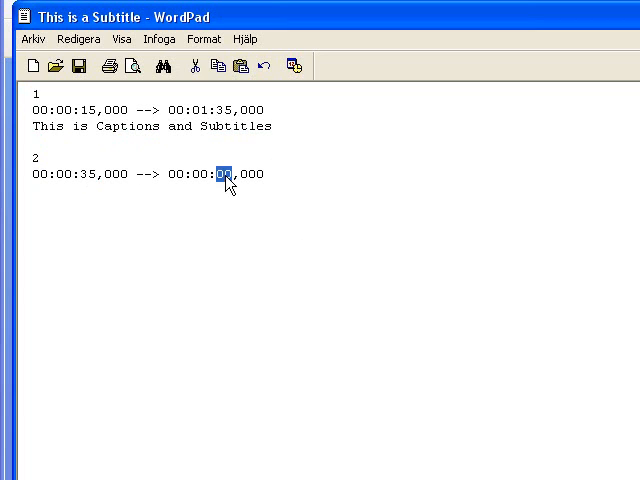
pyautogui.write('50')
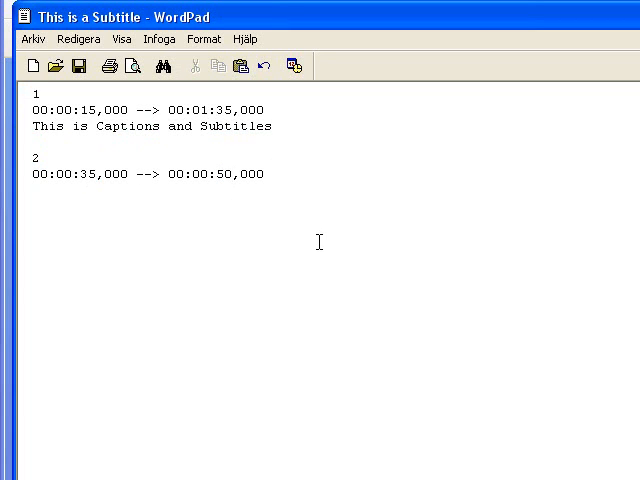
pyautogui.write('T')
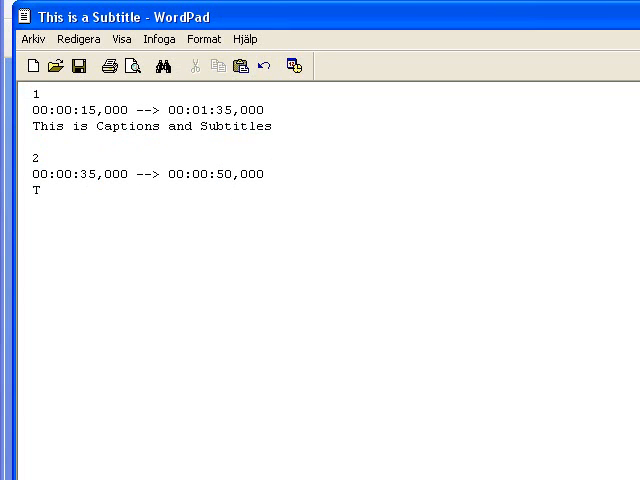
pyautogui.write('his is')
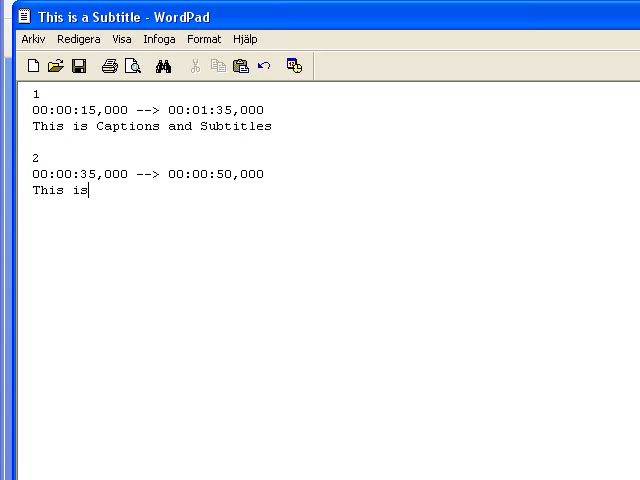
pyautogui.write('awesome.')
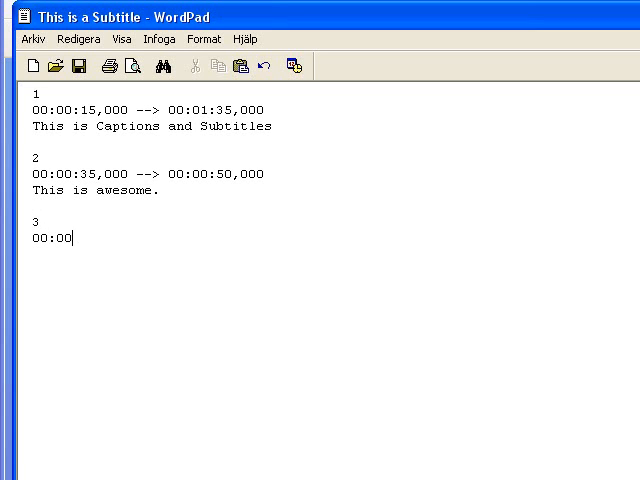
# Type cue 3's timing line and place the cursor to correct it to 00:00:50,000 --> 00:01:00,000
pyautogui.write(':00,000 .')
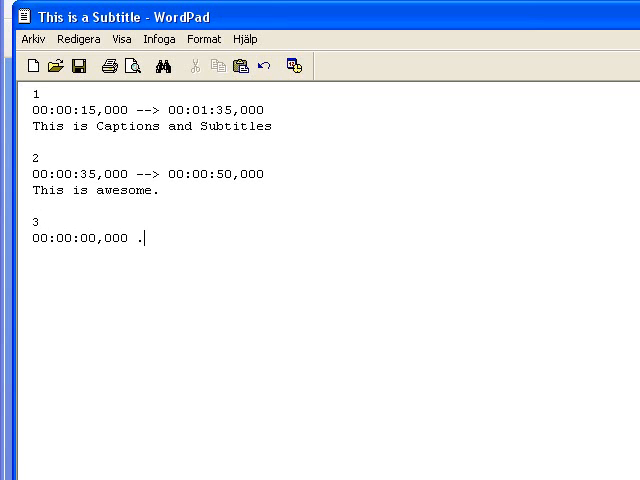
pyautogui.write('--> 00:00:00,00')
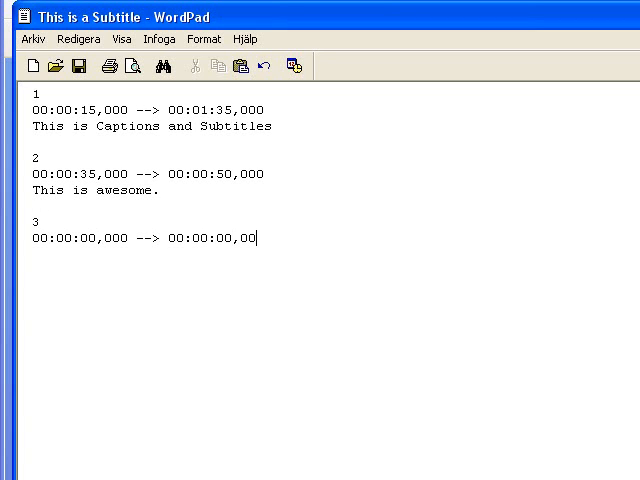
pyautogui.press('Enter')
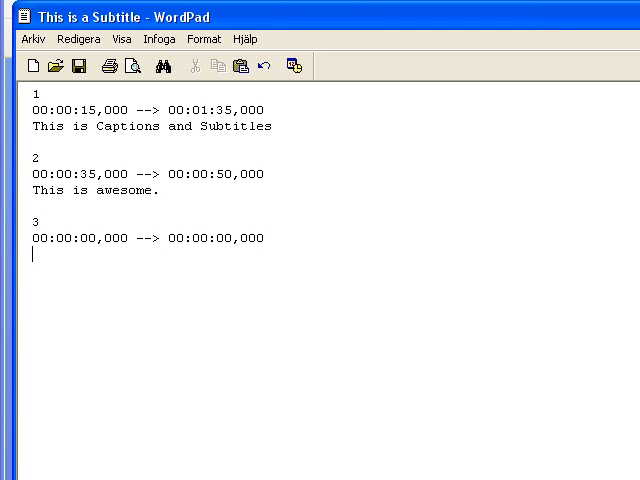
pyautogui.click(58, 238)
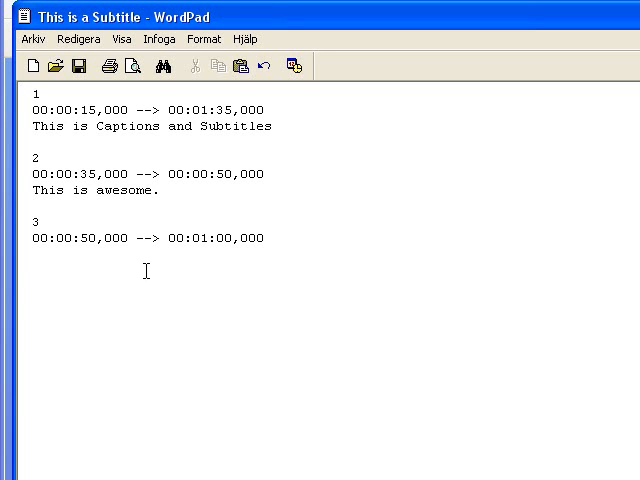
pyautogui.moveTo(459, 307)
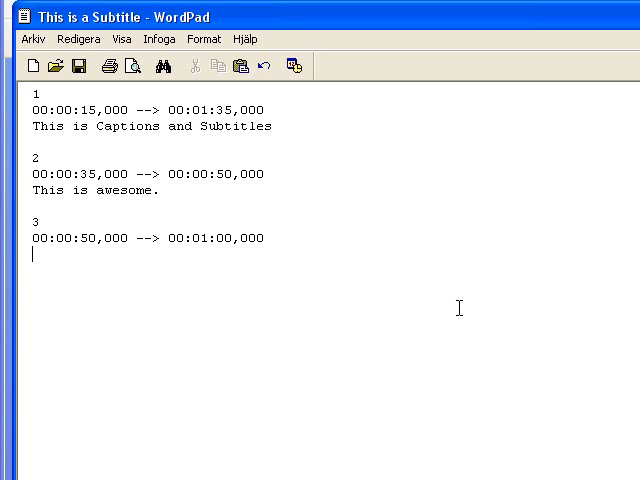
# Type cue 3's caption 'How you spell "VRONG"?!' below its timecode
pyautogui.write('How you')
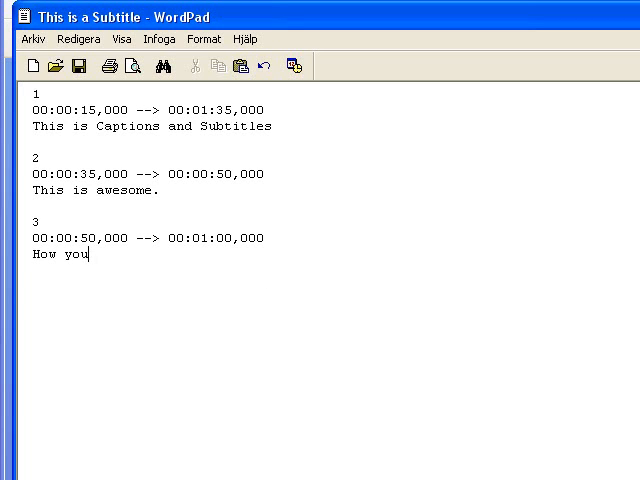
pyautogui.write('spell')
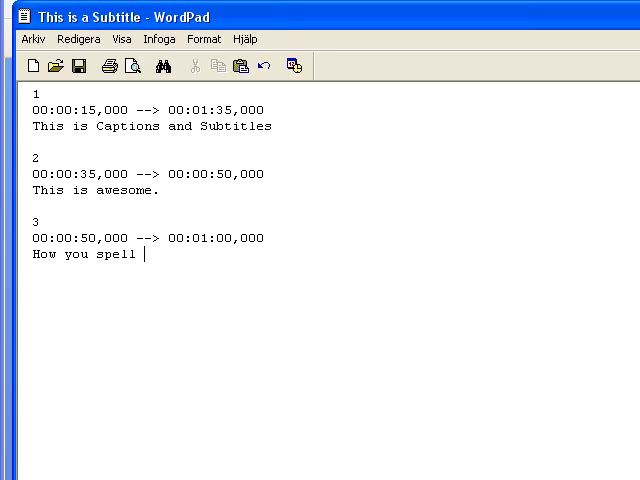
pyautogui.write('"WRON')
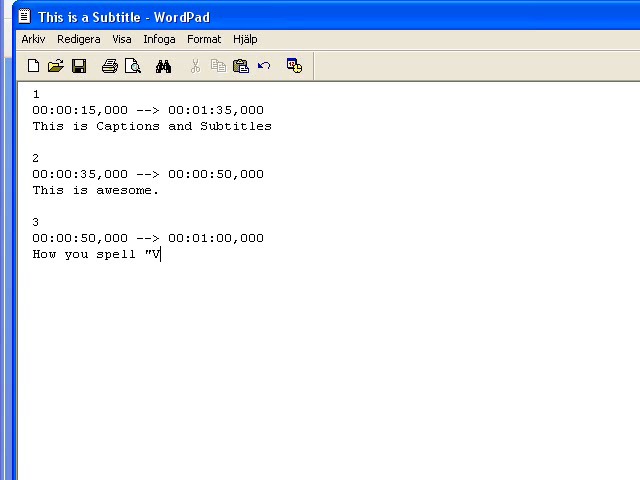
pyautogui.write('RONG"?!')
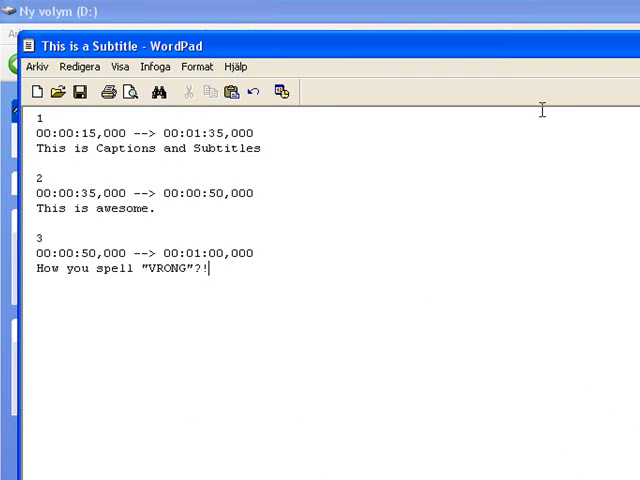
pyautogui.moveTo(533, 128)
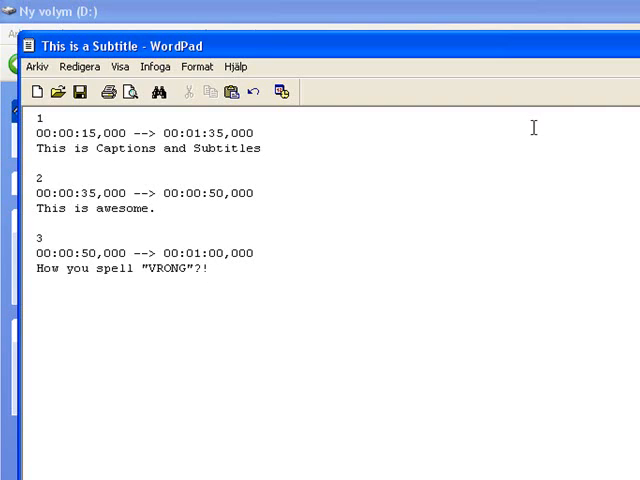